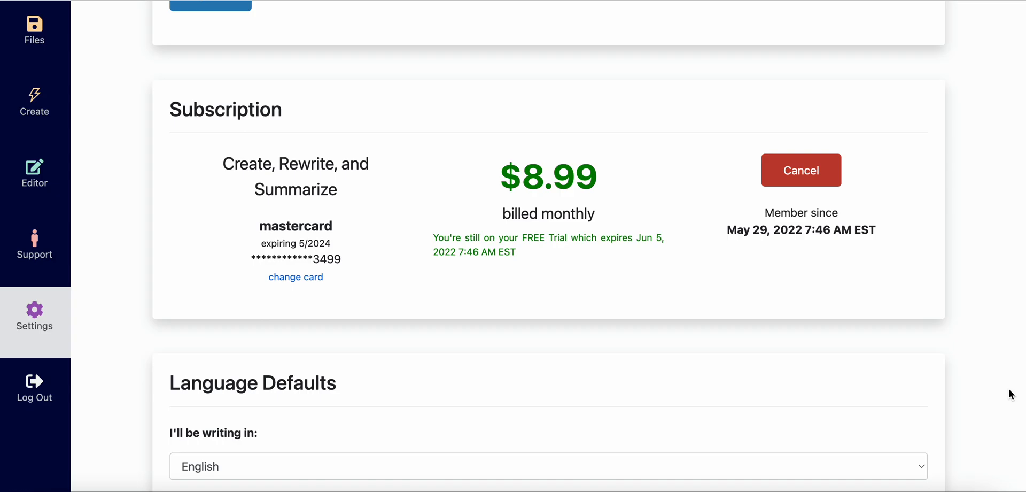
mouse_move(530, 324)
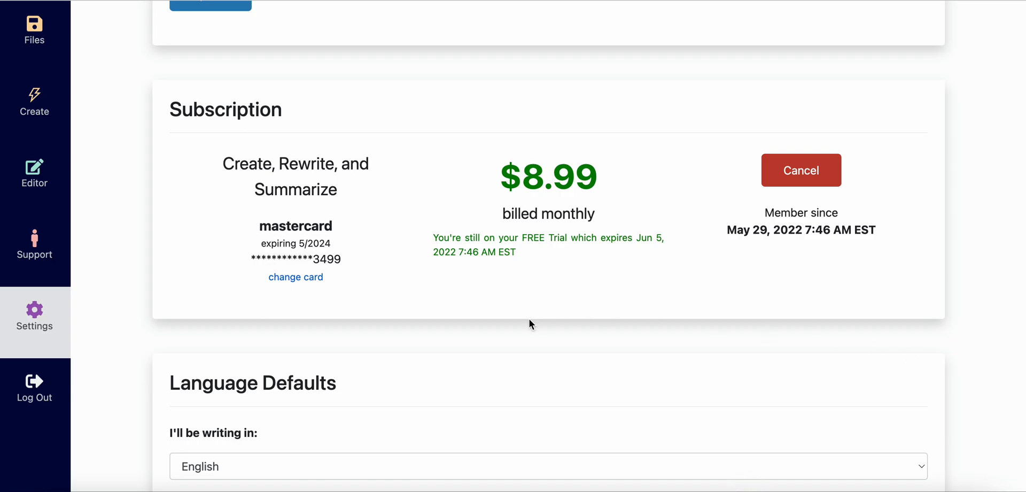
mouse_move(39, 321)
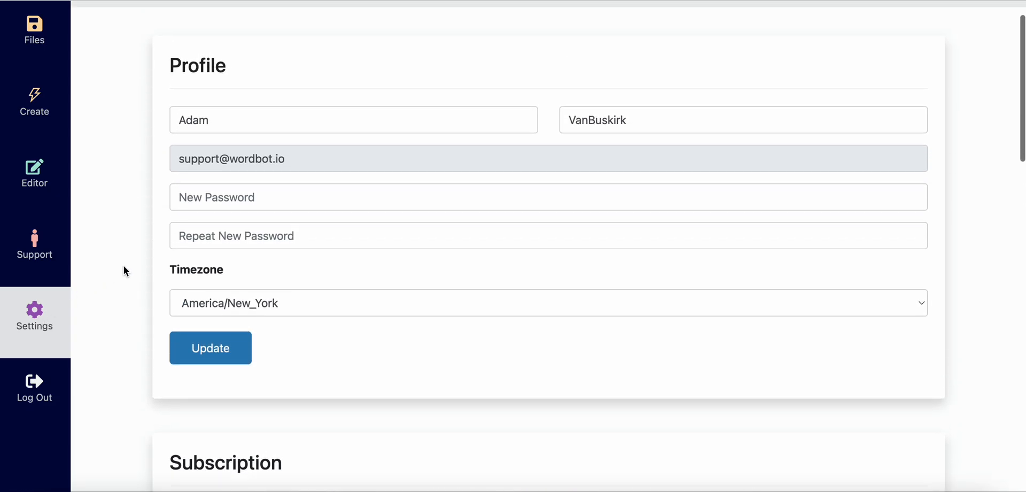
scroll(down, 3)
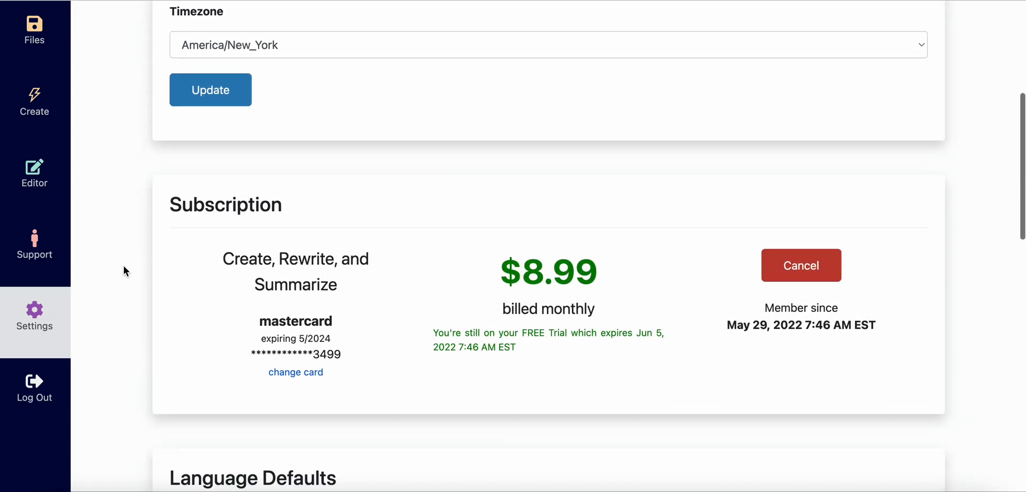
scroll(down, 3)
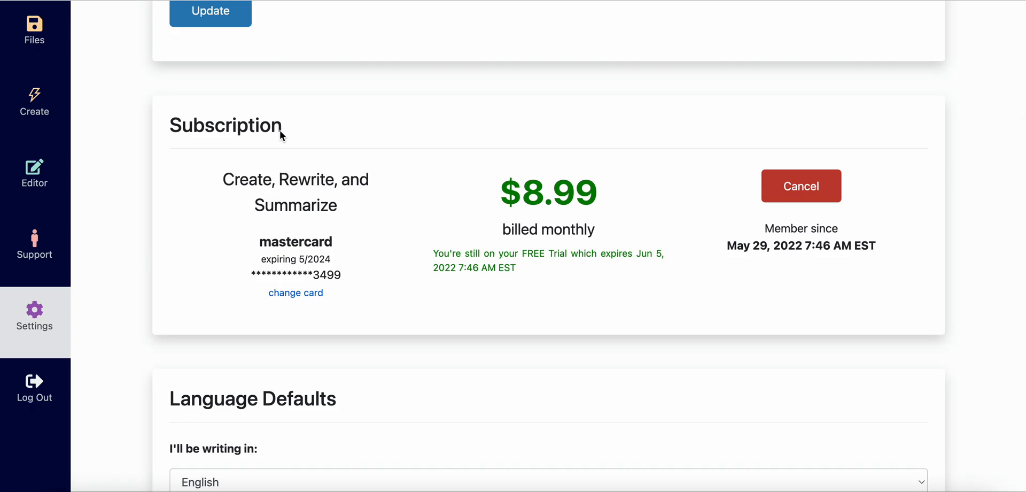
mouse_move(548, 205)
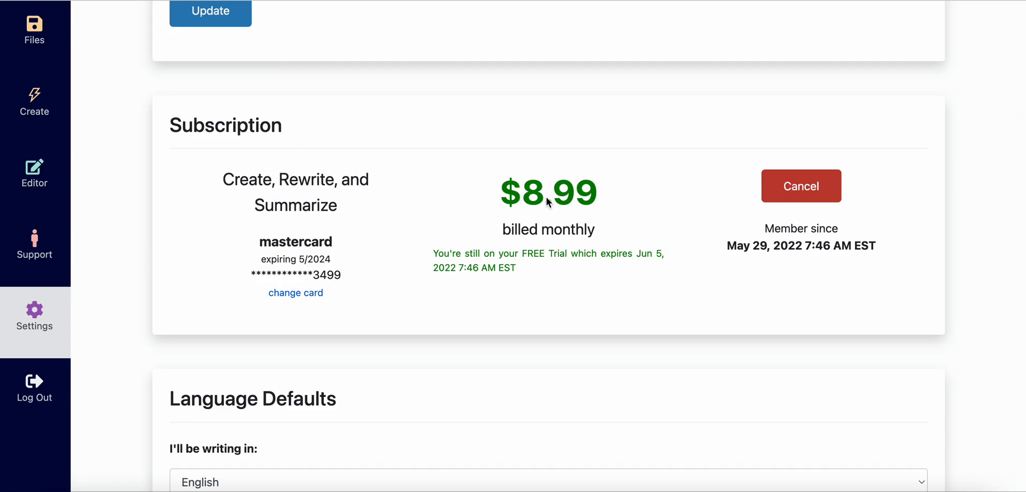
mouse_move(522, 266)
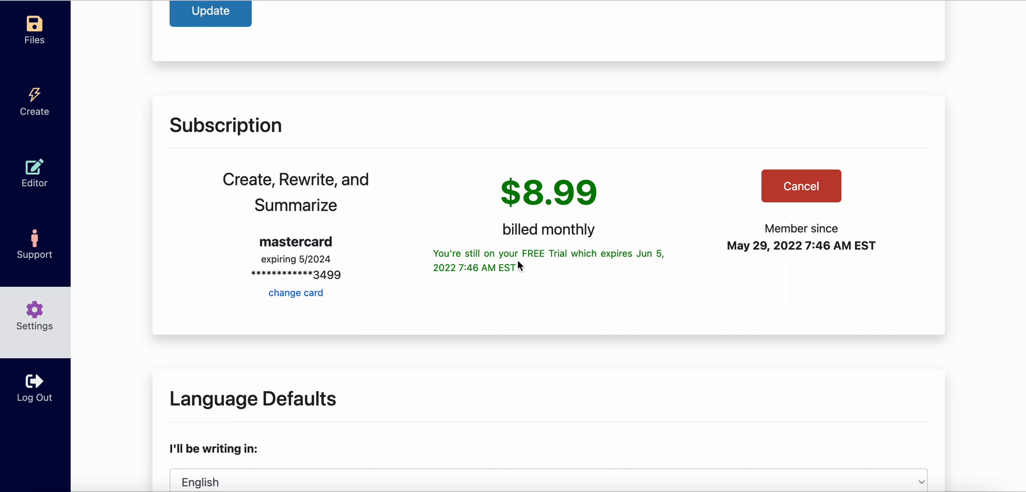
mouse_move(575, 262)
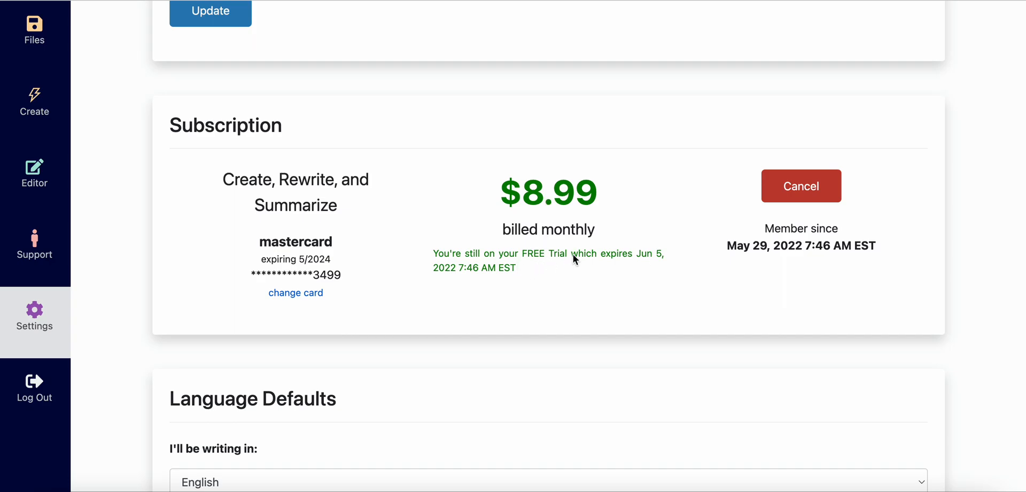
mouse_move(537, 280)
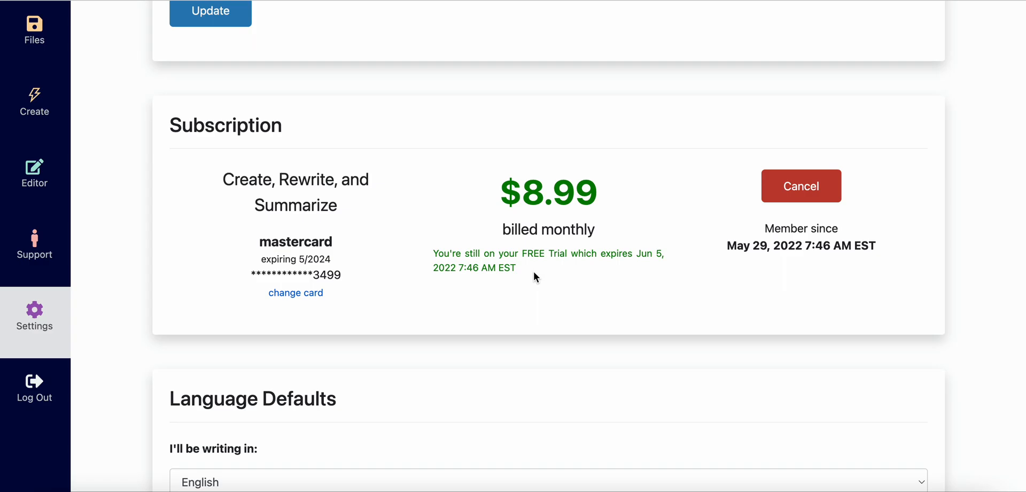
mouse_move(529, 247)
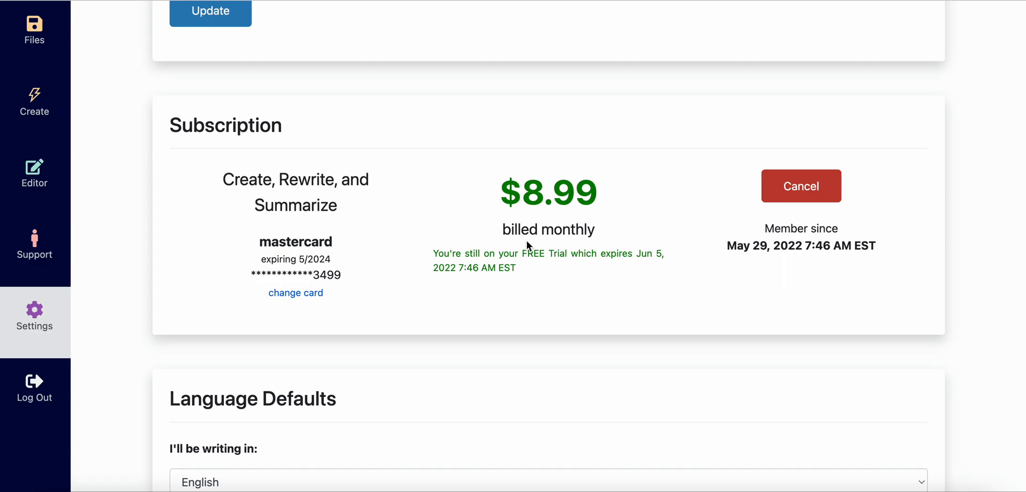
mouse_move(641, 225)
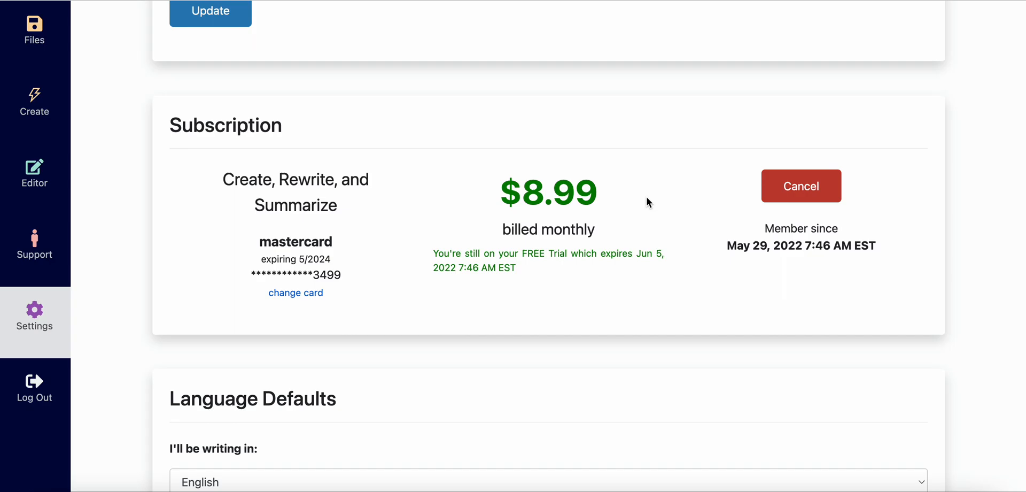
mouse_move(606, 195)
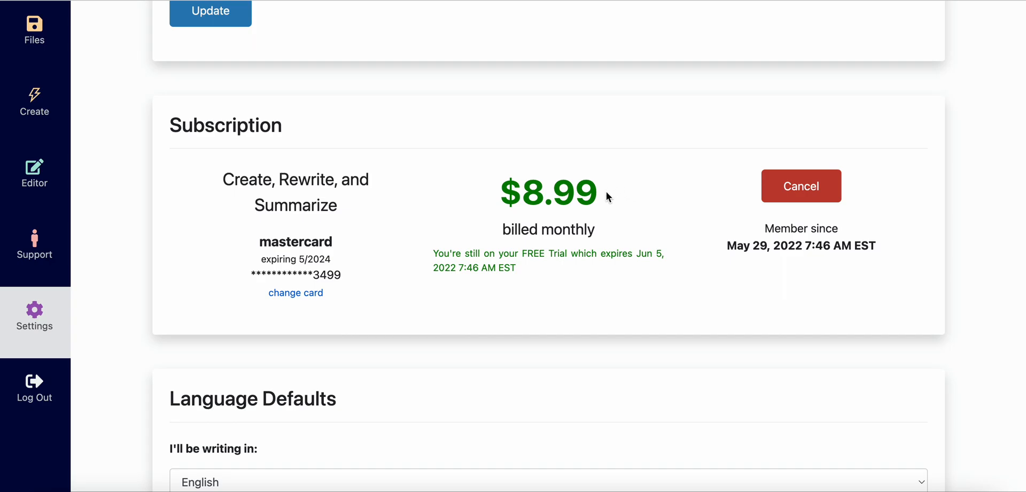
mouse_move(519, 274)
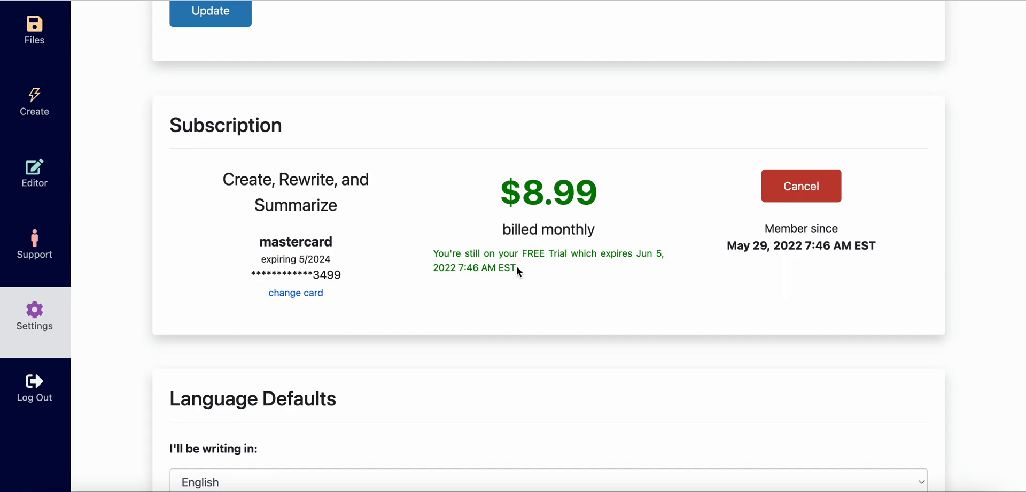
mouse_move(556, 274)
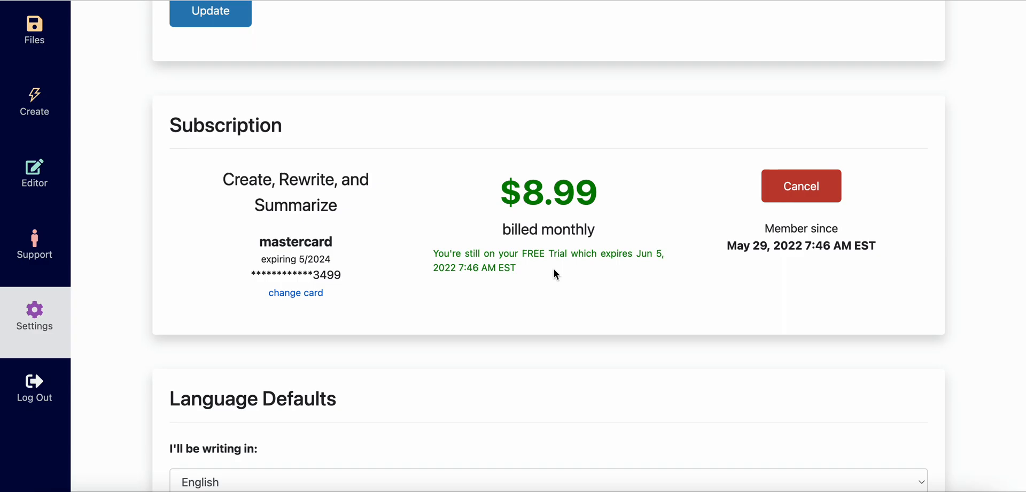